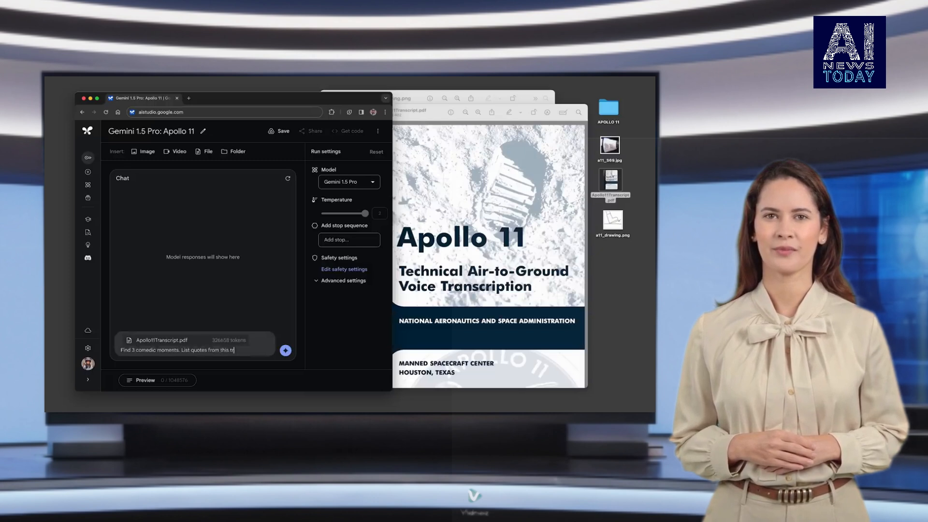
# Get comedic Apollo 11 moments with quotes, then find 'I'll bet you a cup of coffee on it.' in the PDF.
pyautogui.click(285, 351)
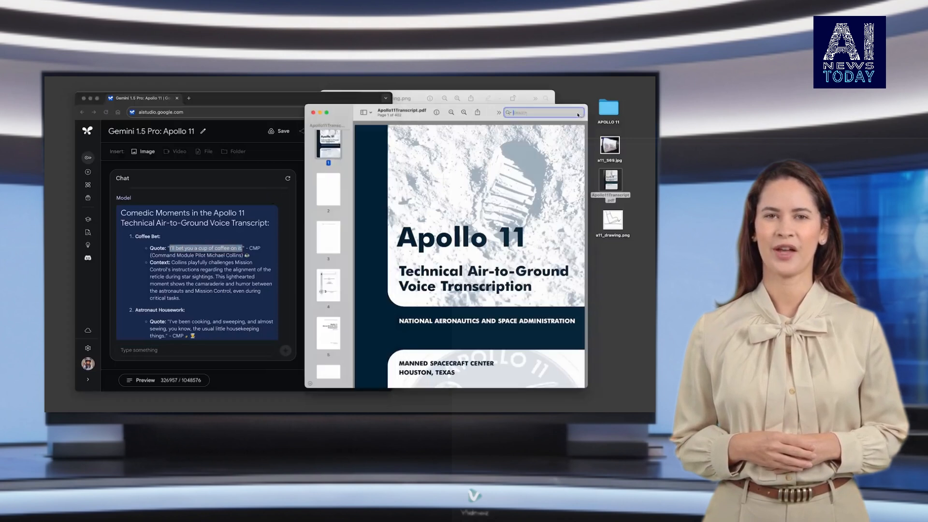
pyautogui.write("I'll bet you a cup of coffee on it.")
pyautogui.click(205, 350)
pyautogui.write('what moment is thi')
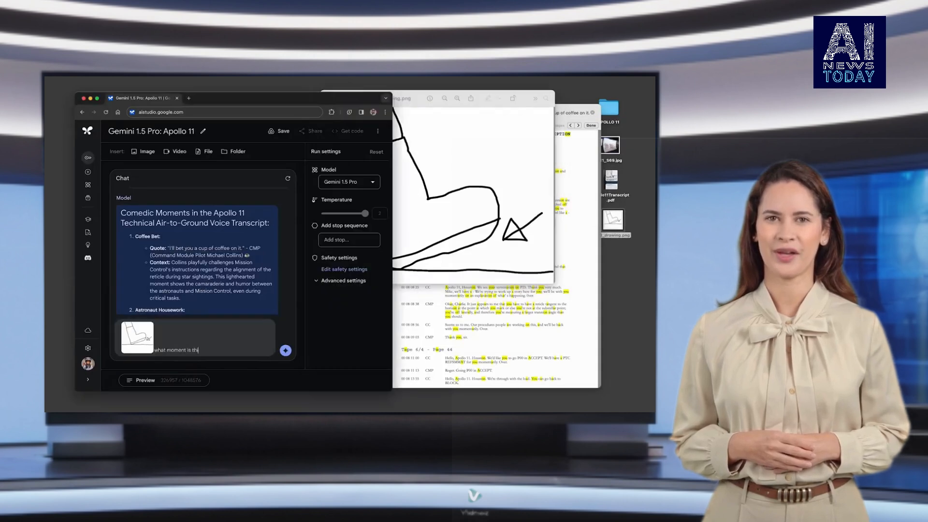
# Ask what moment the a11_drawing.png sketch shows, then search the transcript PDF for 'mankind'.
pyautogui.click(285, 350)
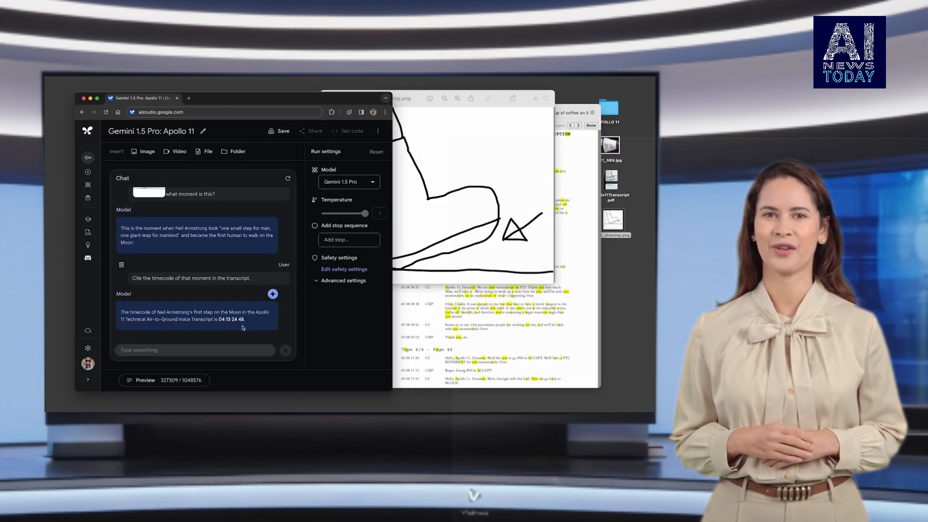
pyautogui.write('mankind')
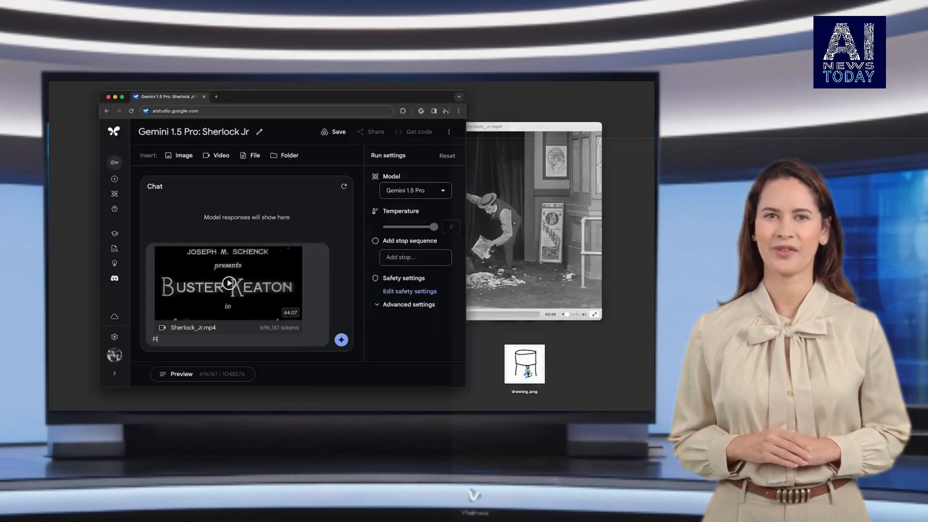
# Ask when a piece of paper leaves someone's pocket in Sherlock Jr, then jump the video to 15:34.
pyautogui.write("Find the moment when a piece of paper is removed from the person's pocket")
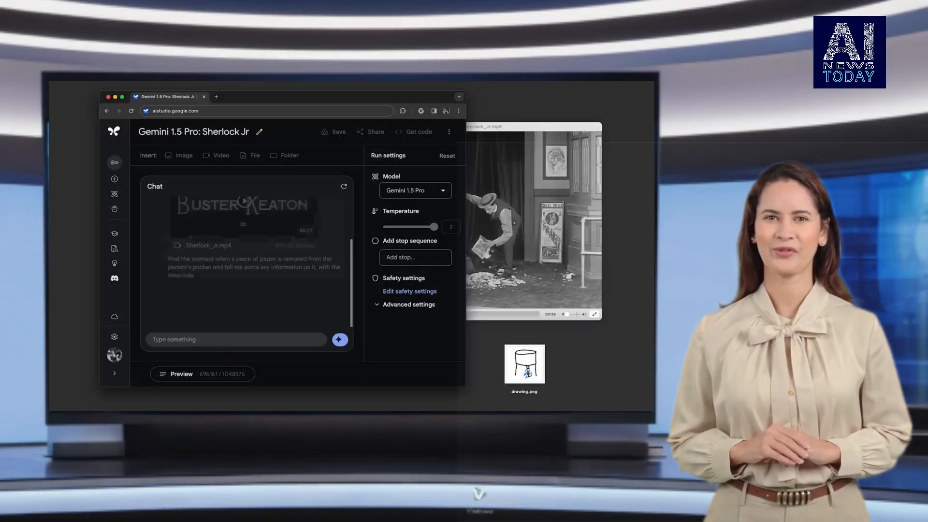
pyautogui.click(339, 340)
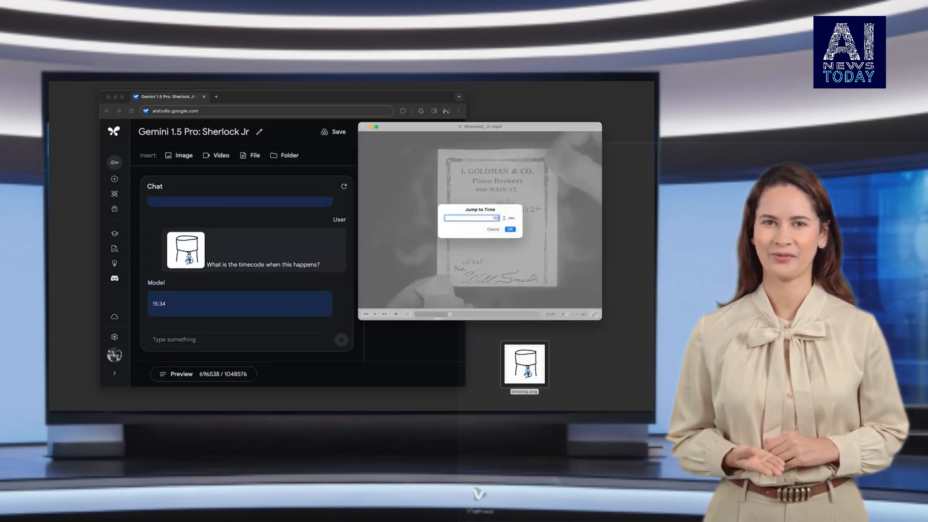
pyautogui.click(510, 229)
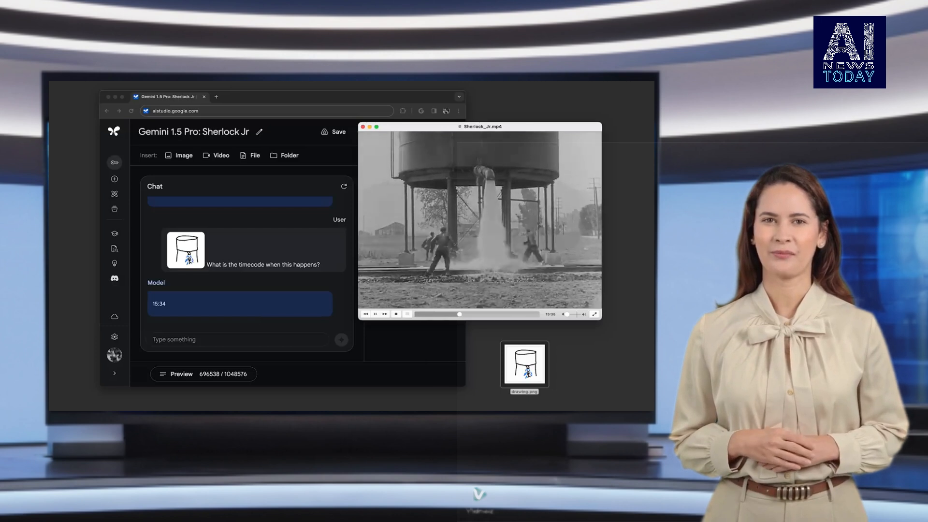